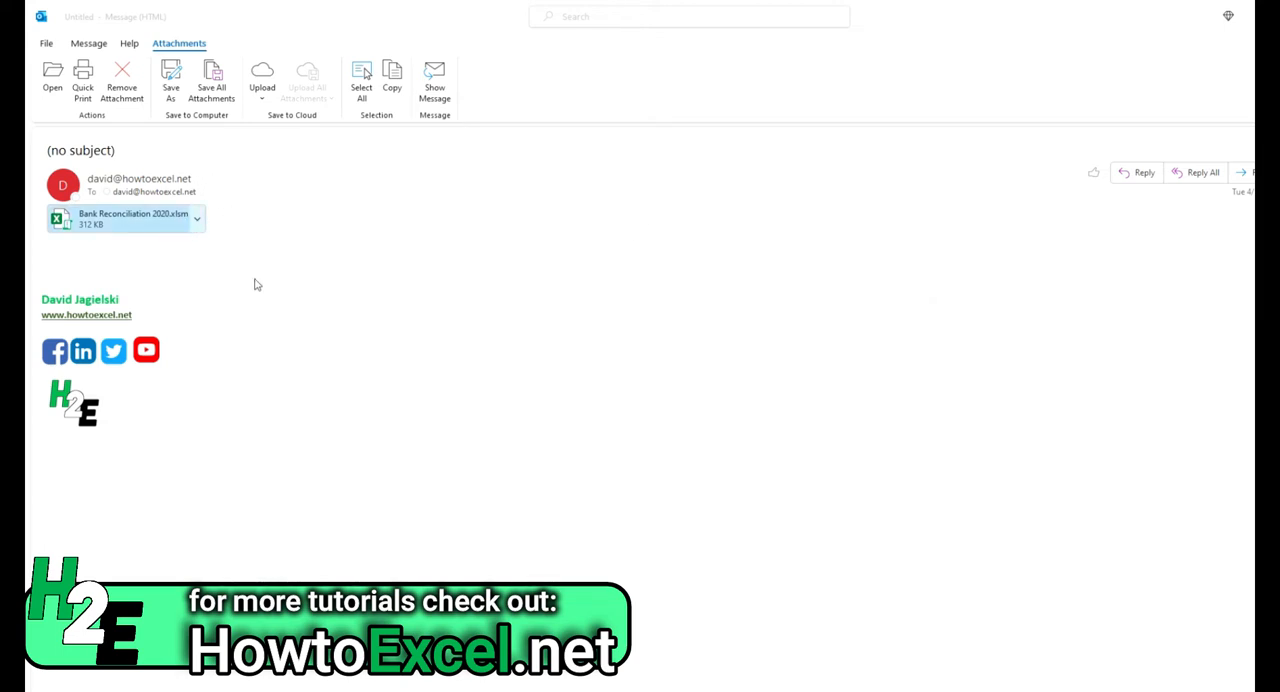
mouse_move(161, 231)
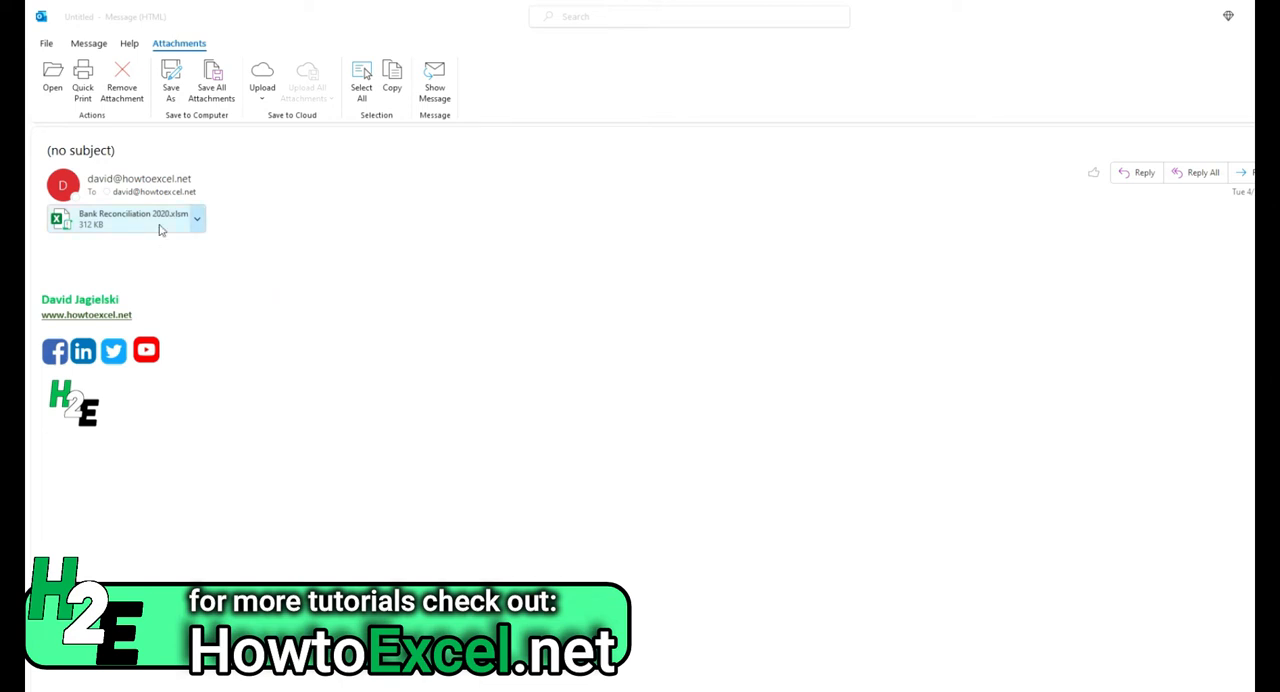
mouse_move(623, 381)
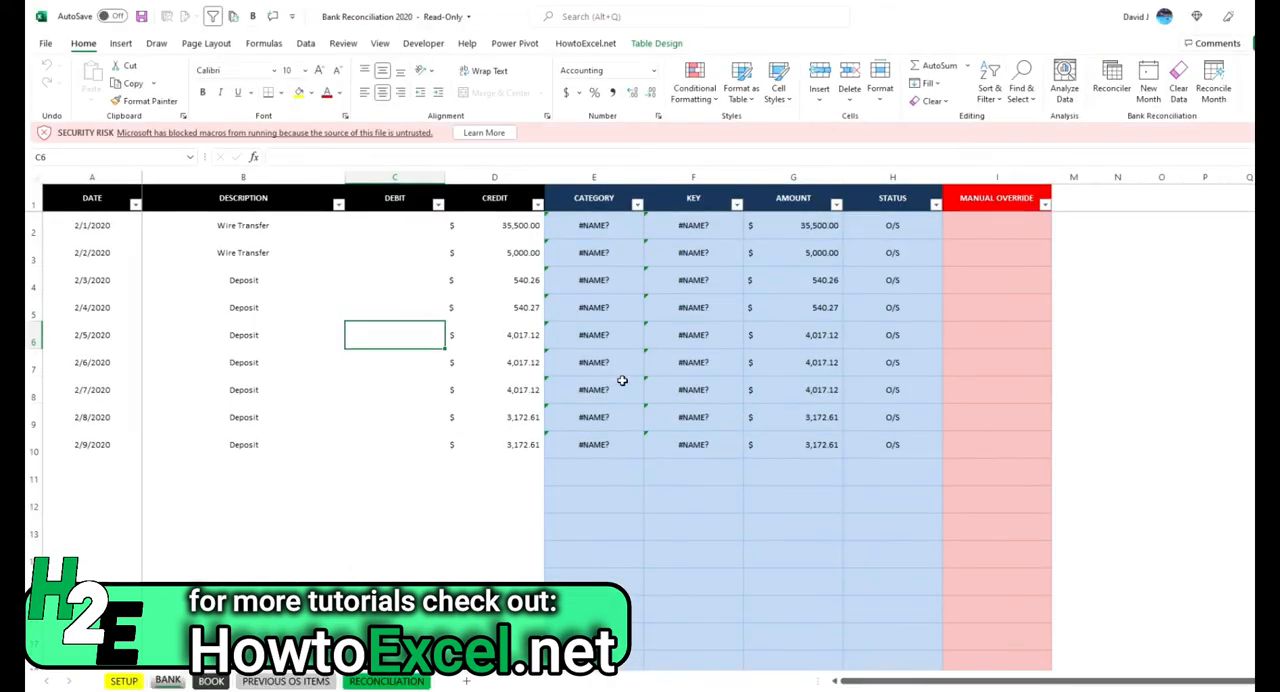
mouse_move(534, 335)
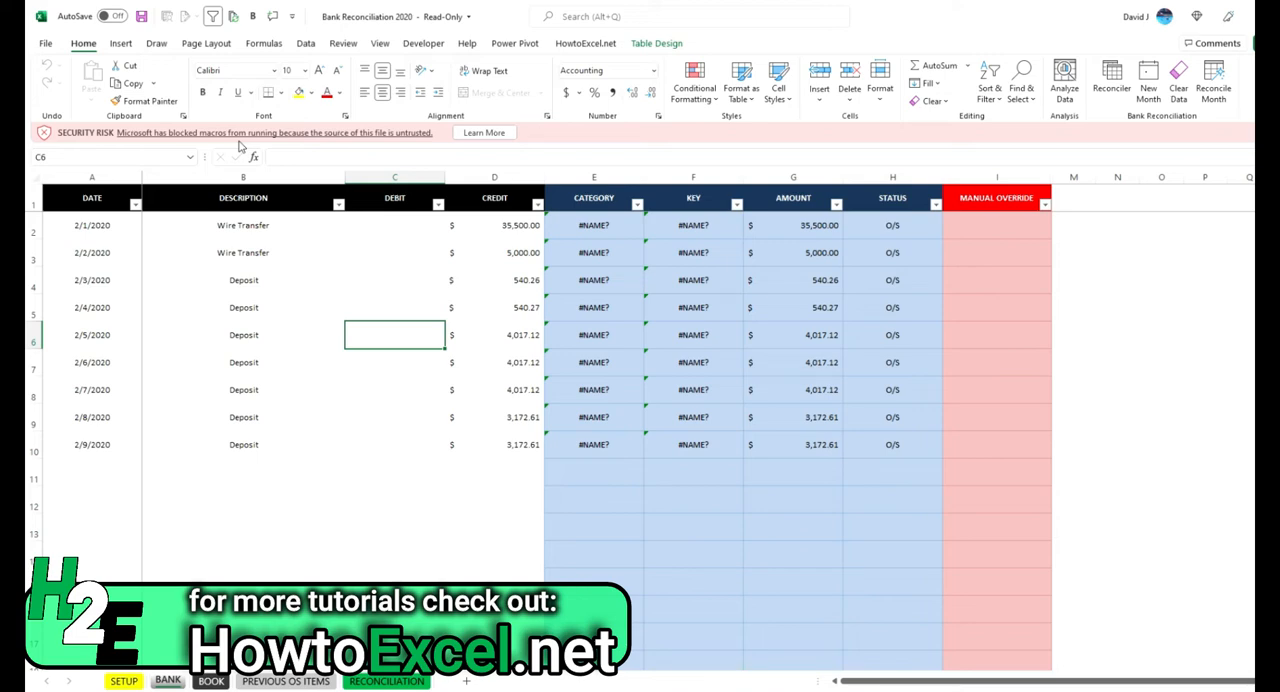
mouse_move(1013, 8)
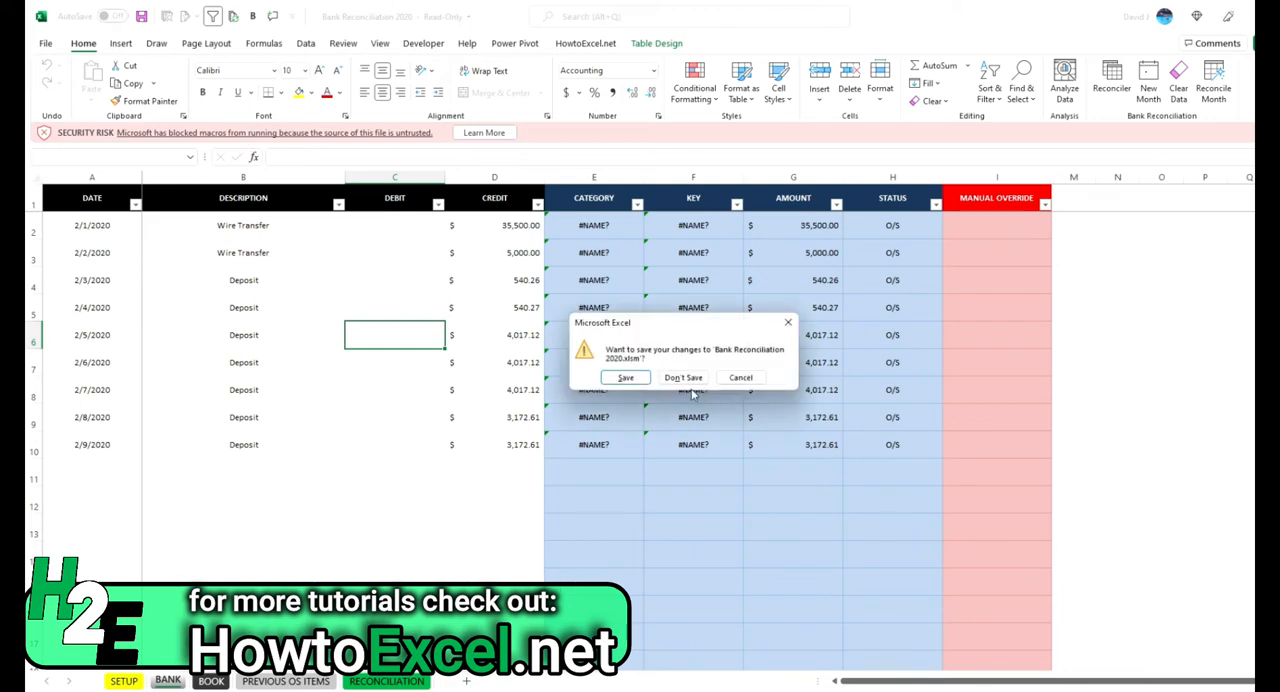
- Close the workbook without saving and right-click Bank Reconciliation 2020 in Downloads
left_click(683, 377)
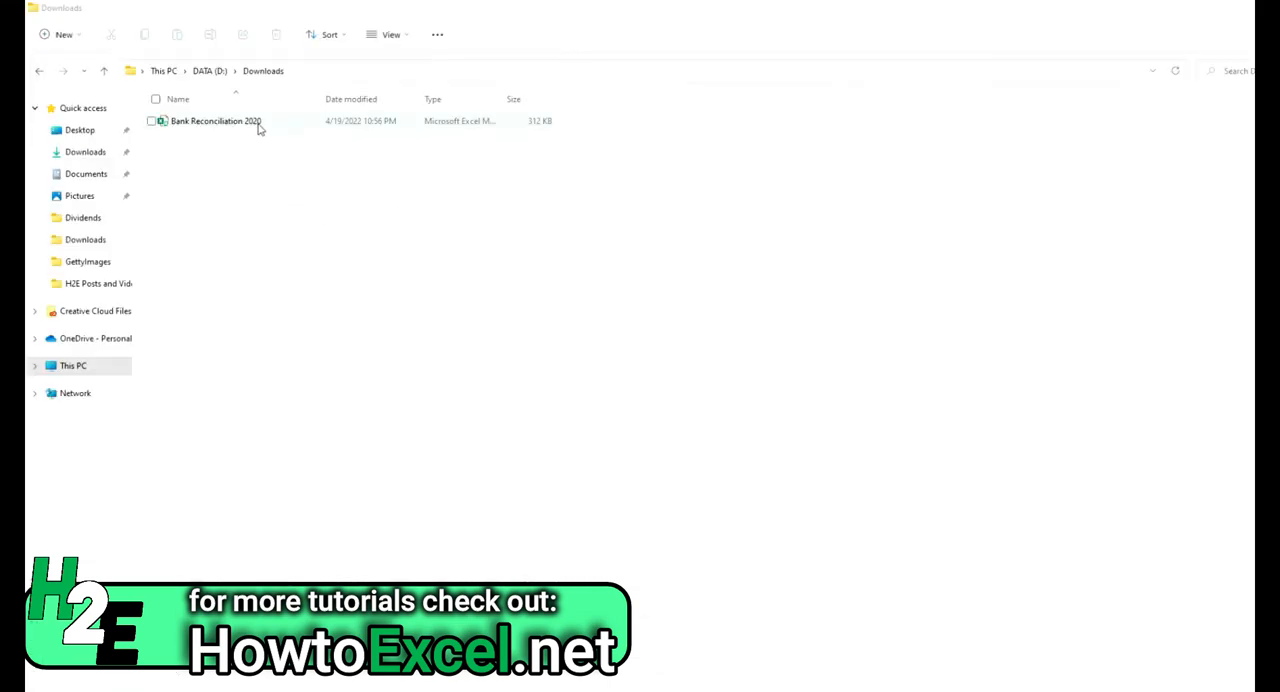
left_click(215, 121)
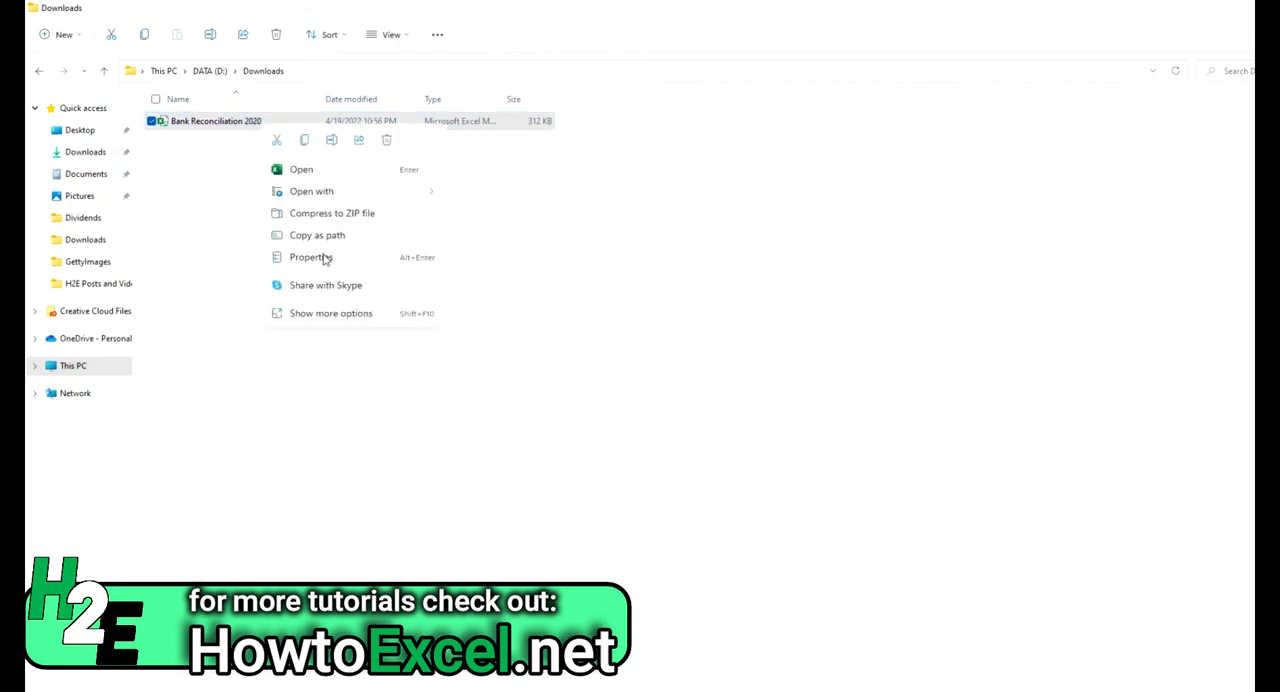
- Tick Unblock in Bank Reconciliation 2020's Properties, apply it and close the dialog
left_click(310, 257)
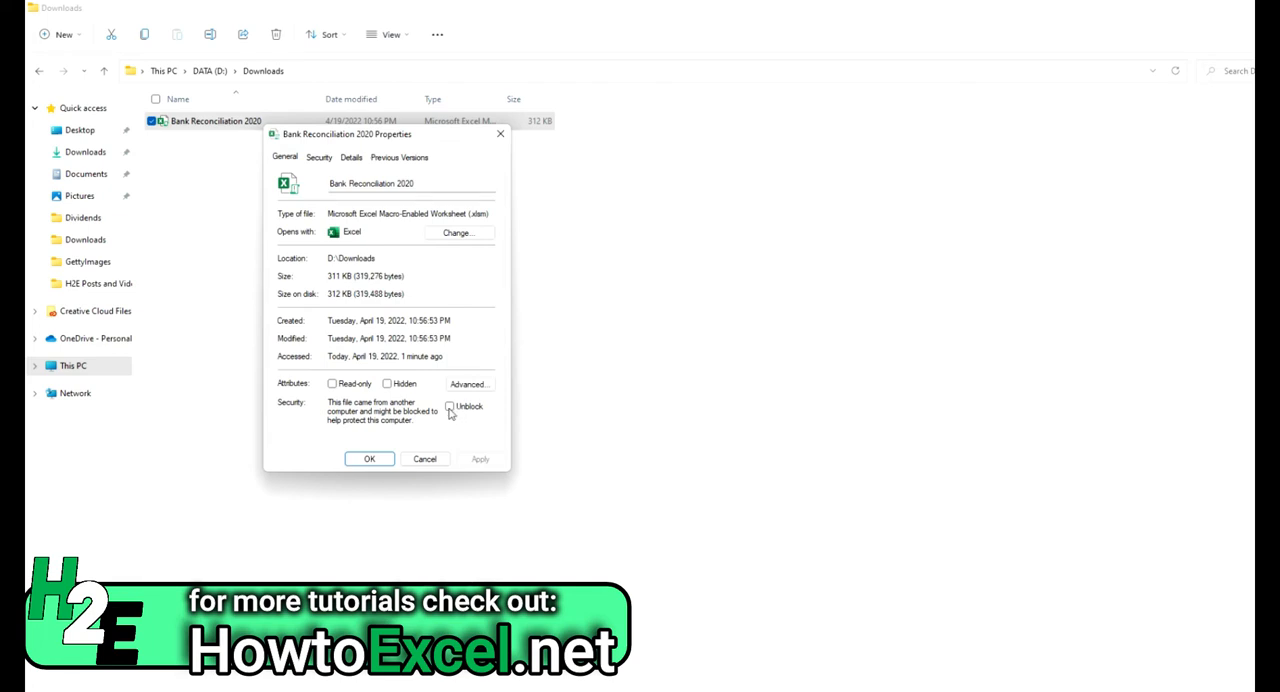
left_click(449, 406)
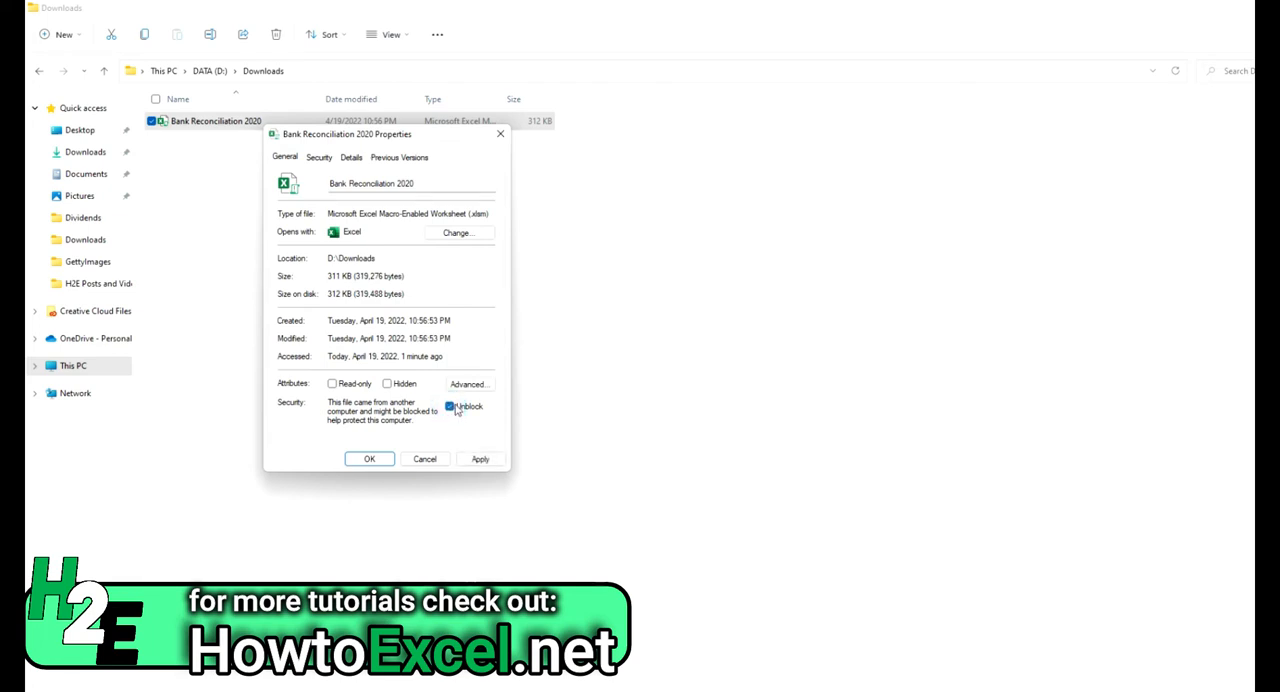
left_click(451, 407)
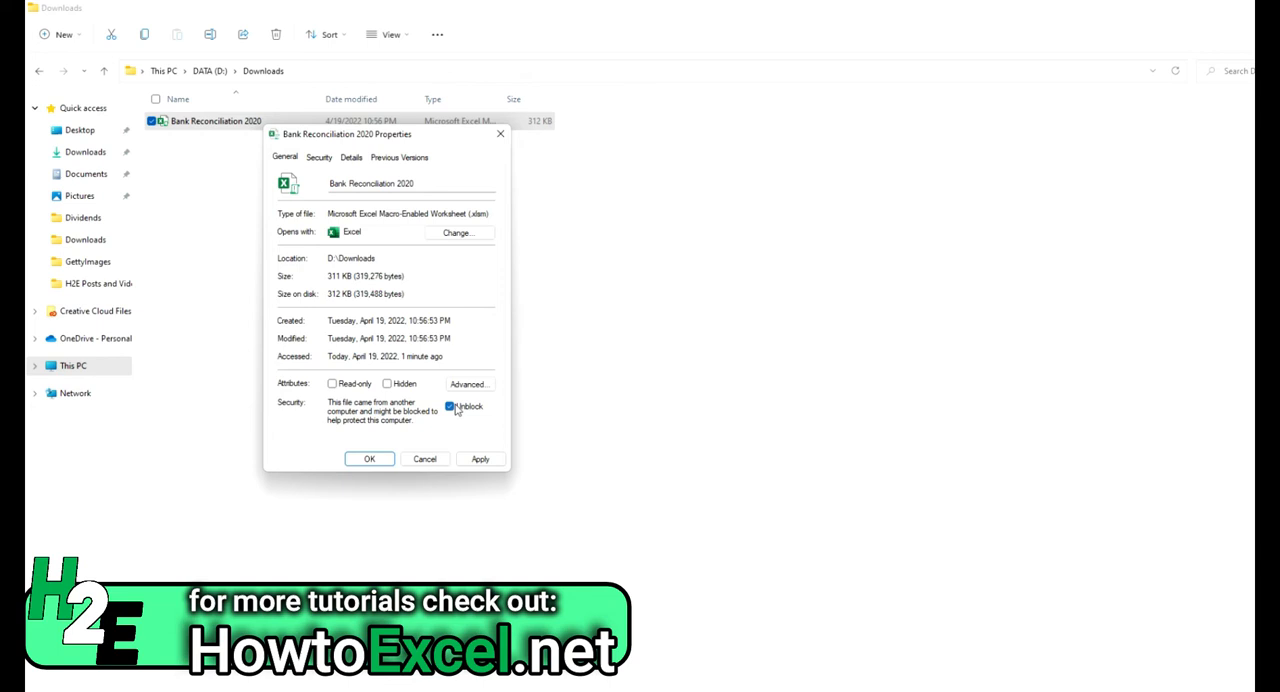
left_click(451, 406)
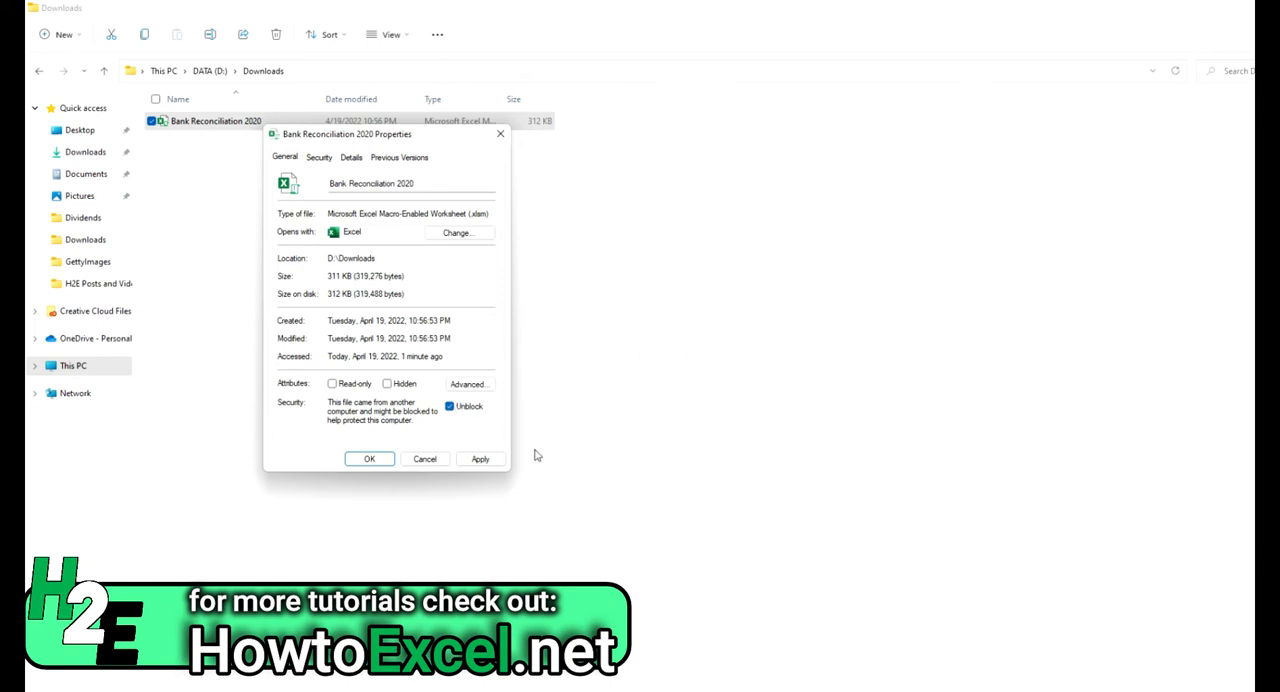
left_click(451, 406)
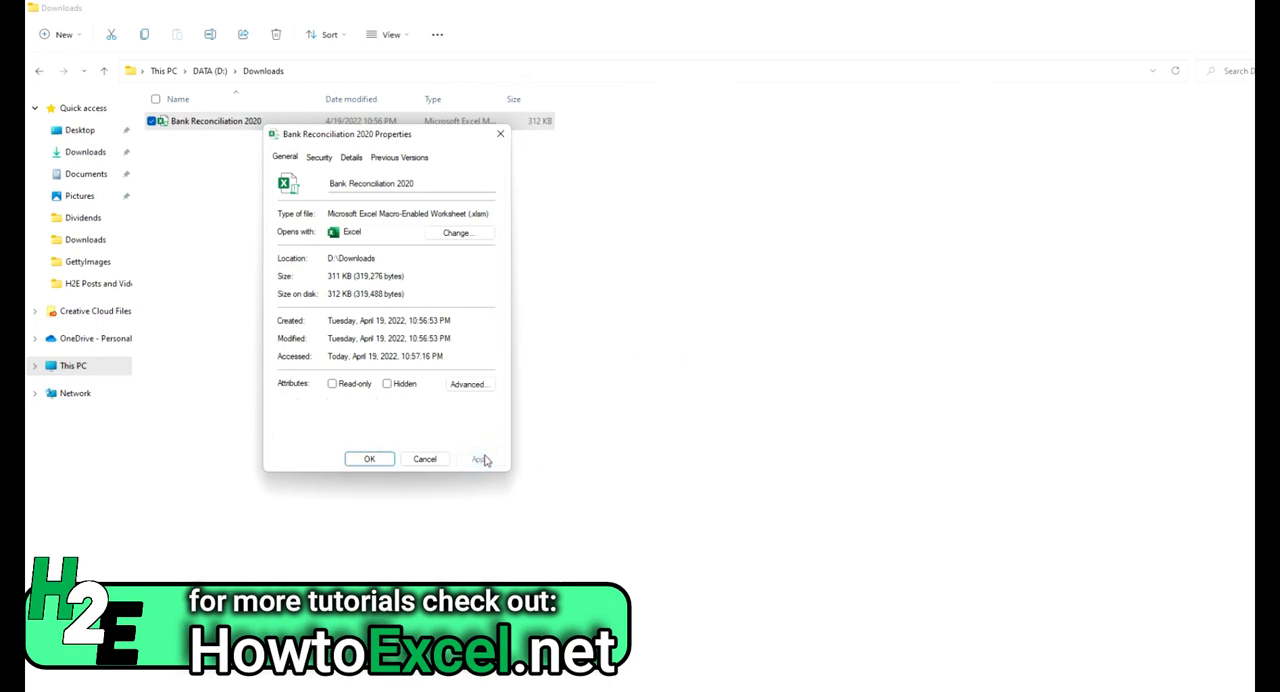
left_click(370, 458)
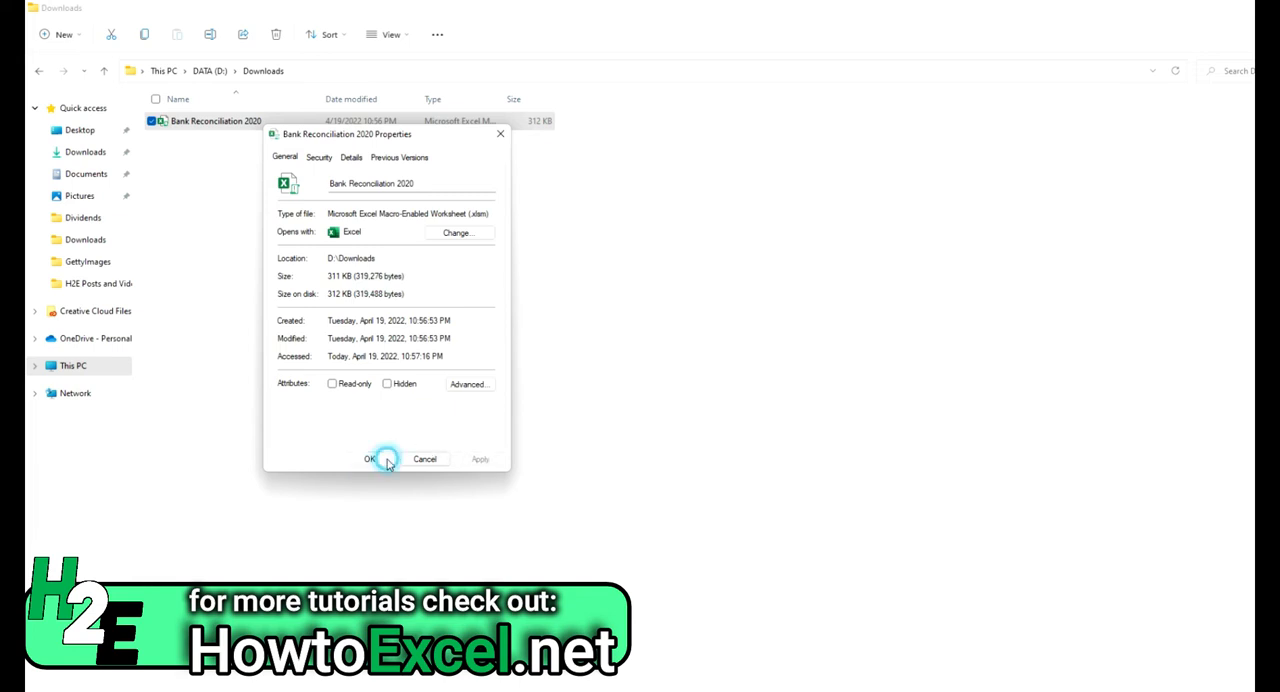
left_click(372, 458)
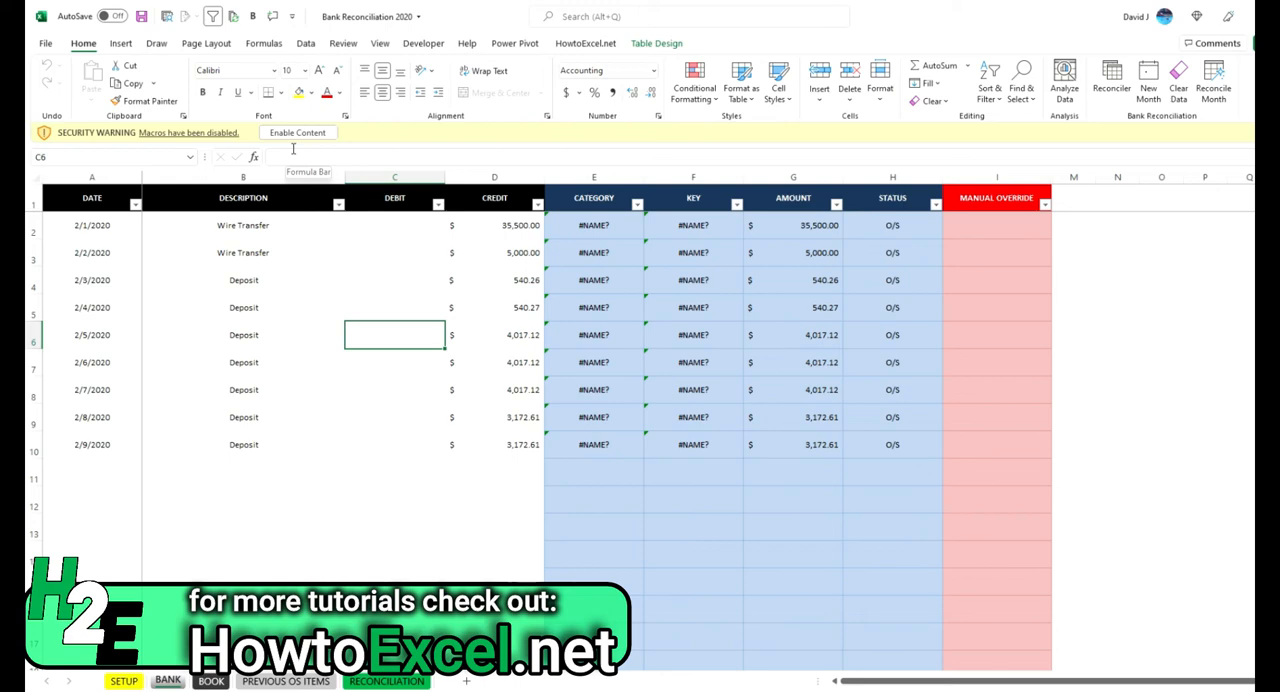
- Enable Content on the yellow Security Warning bar of Bank Reconciliation 2020
left_click(297, 132)
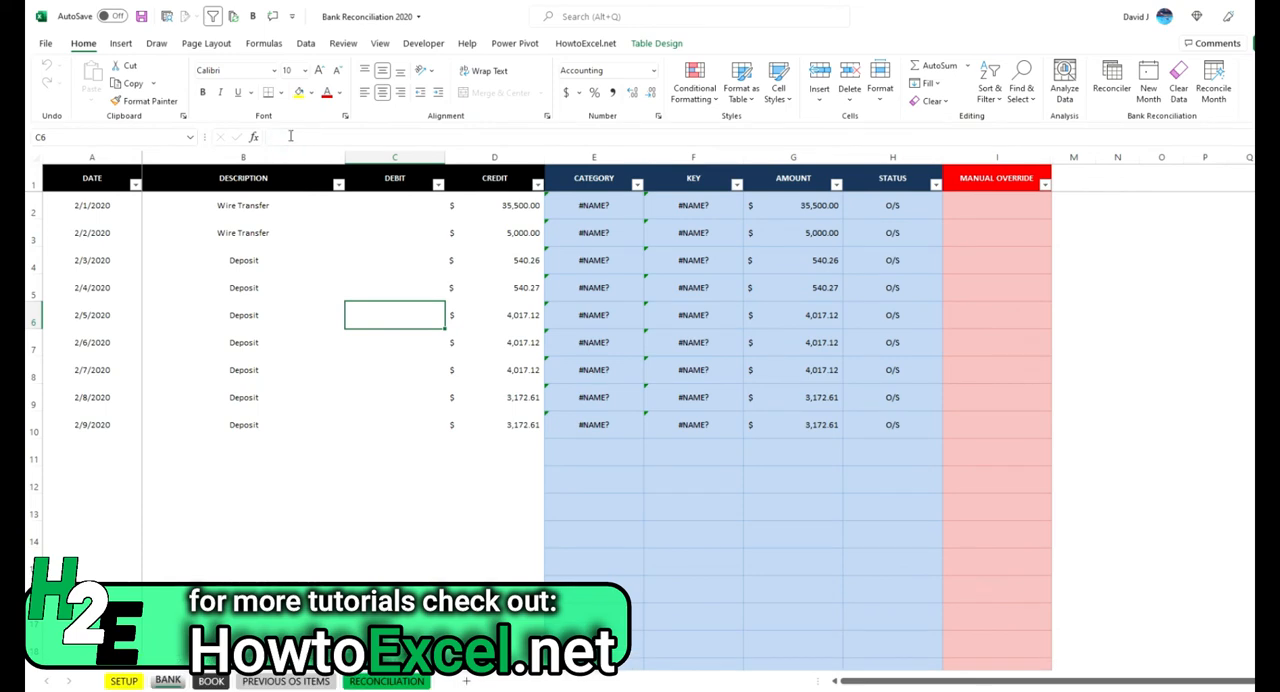